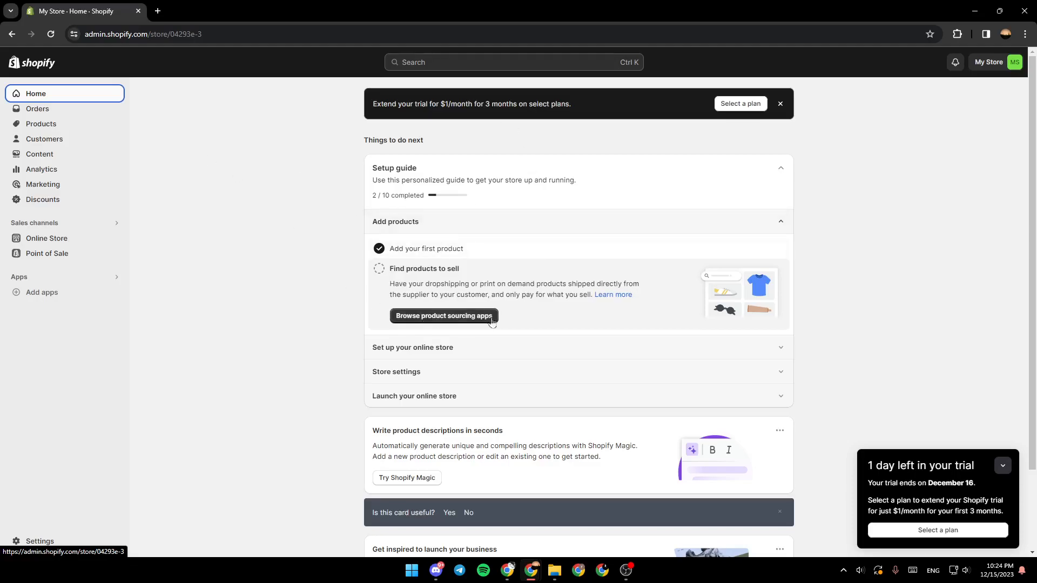
pyautogui.moveTo(236, 200)
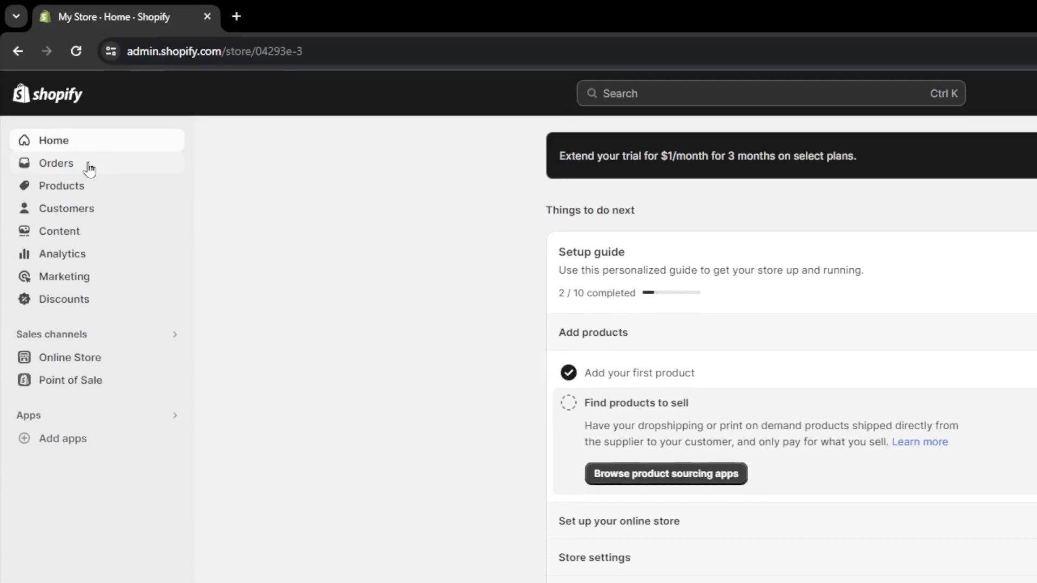
pyautogui.moveTo(111, 150)
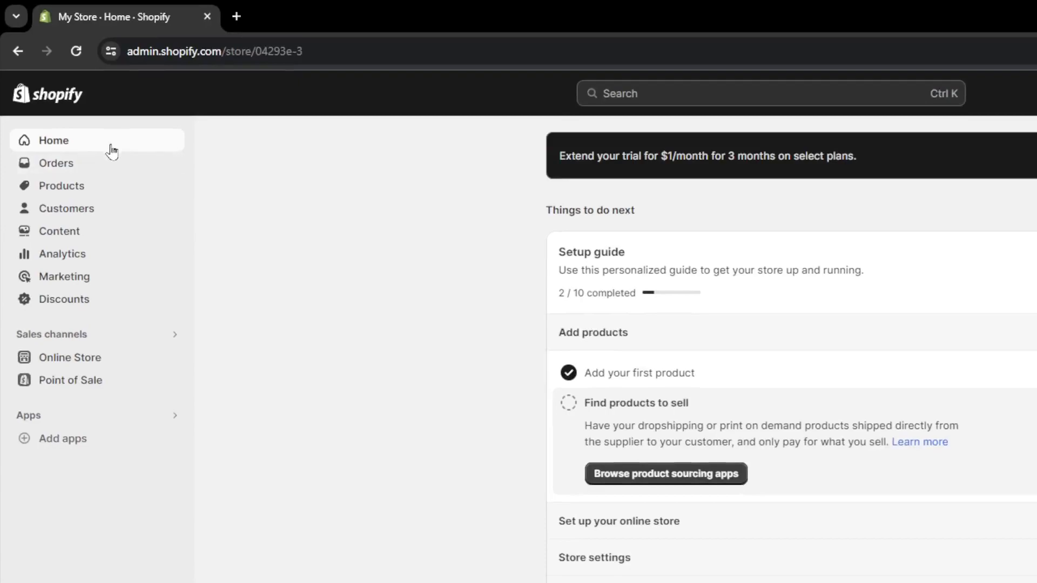
pyautogui.moveTo(103, 195)
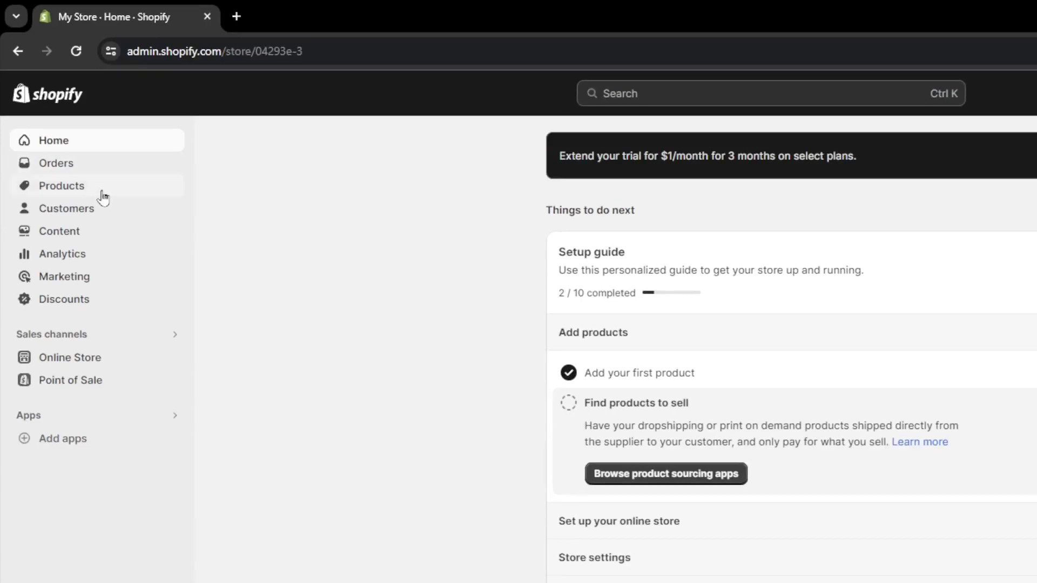
pyautogui.moveTo(120, 209)
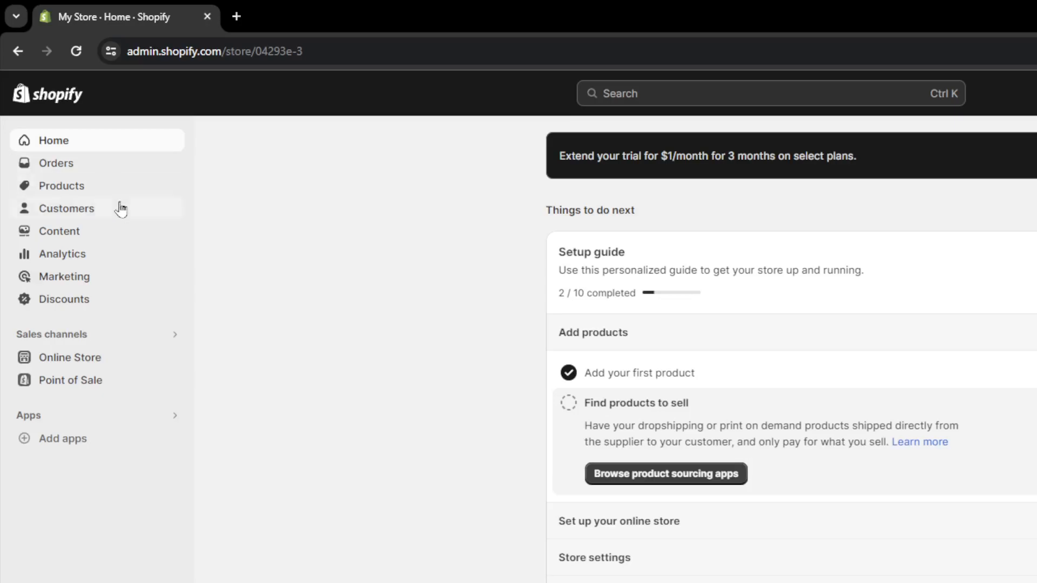
pyautogui.moveTo(110, 239)
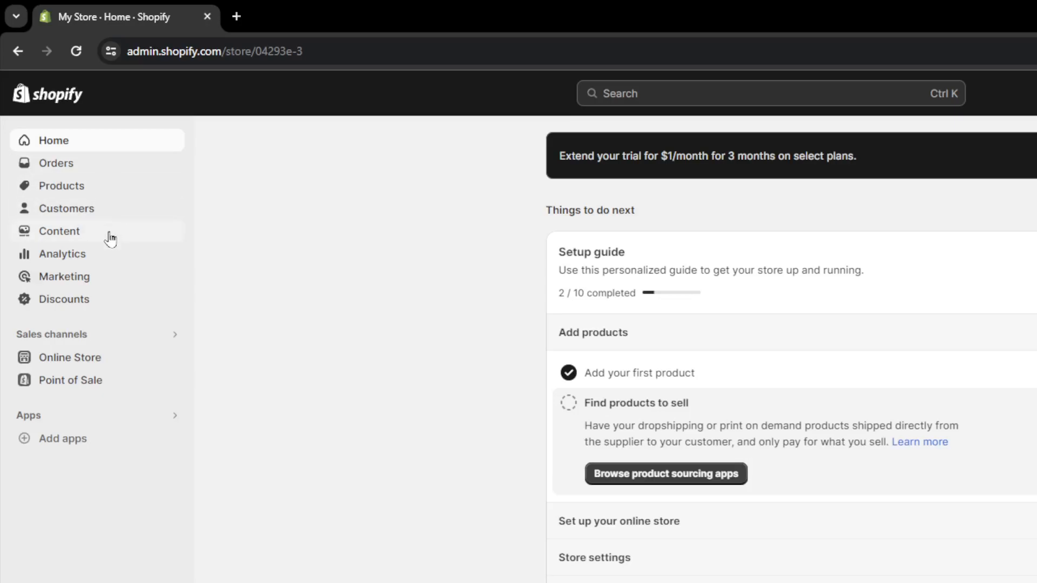
pyautogui.moveTo(108, 273)
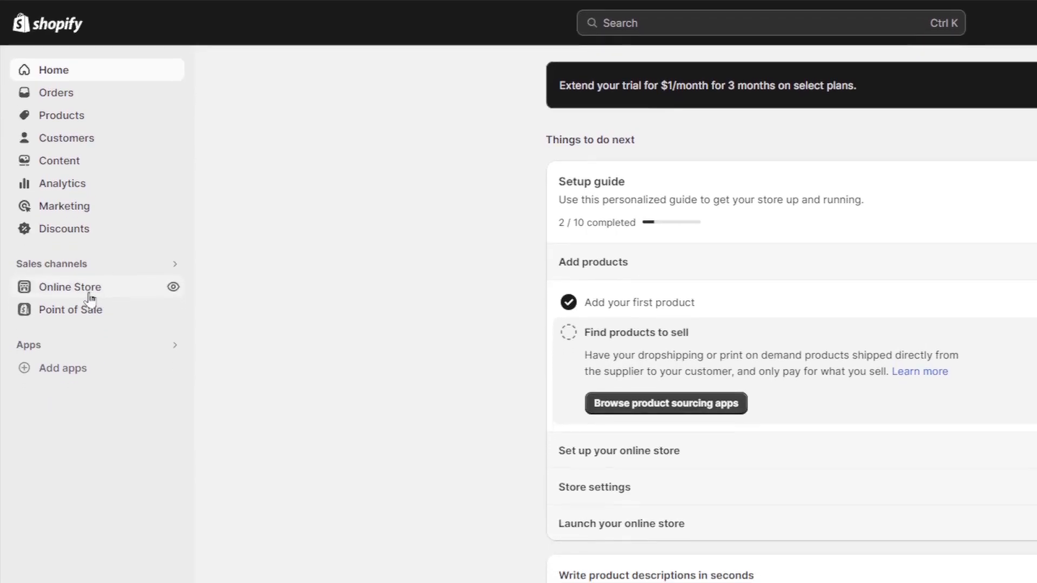
# - Bring up the recommended apps panel from Add apps in the sidebar
pyautogui.scroll(-3)
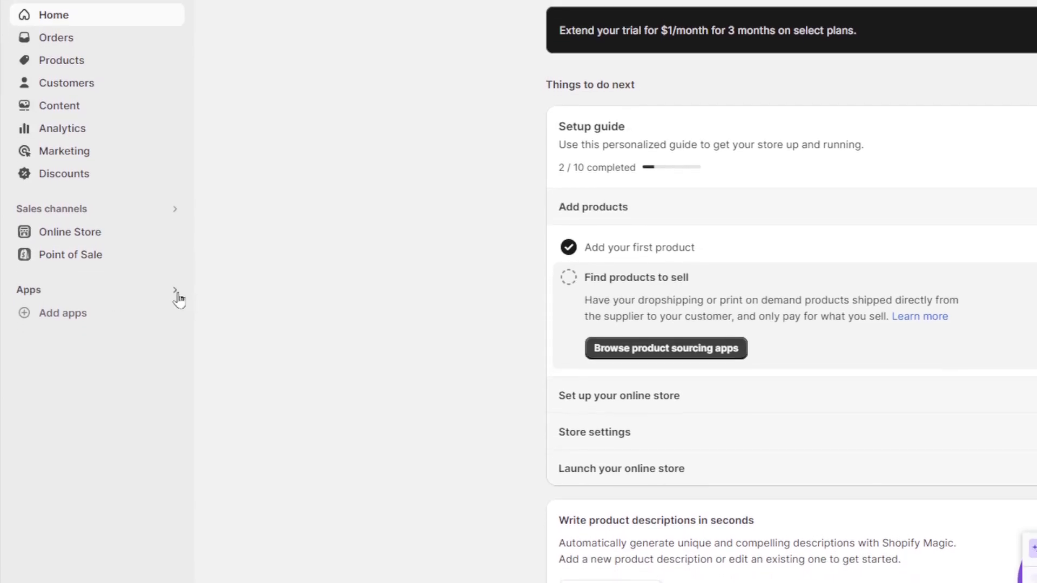
pyautogui.scroll(3)
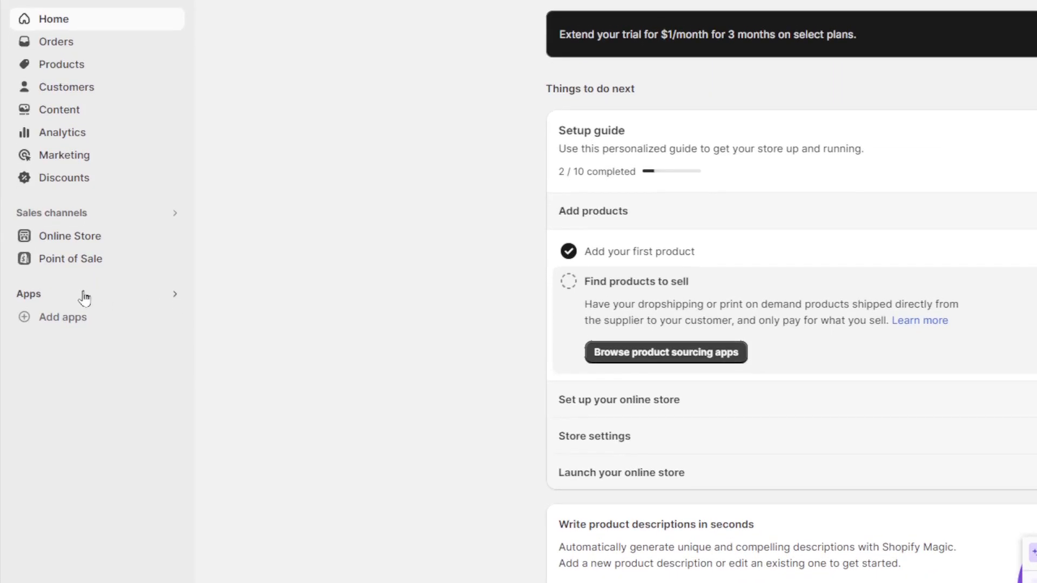
pyautogui.scroll(-3)
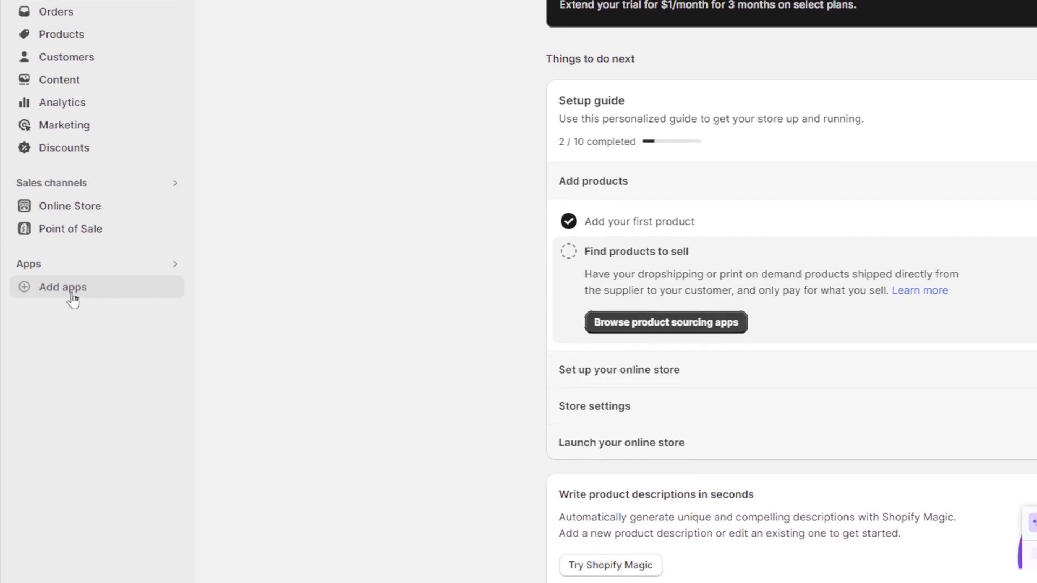
pyautogui.click(62, 288)
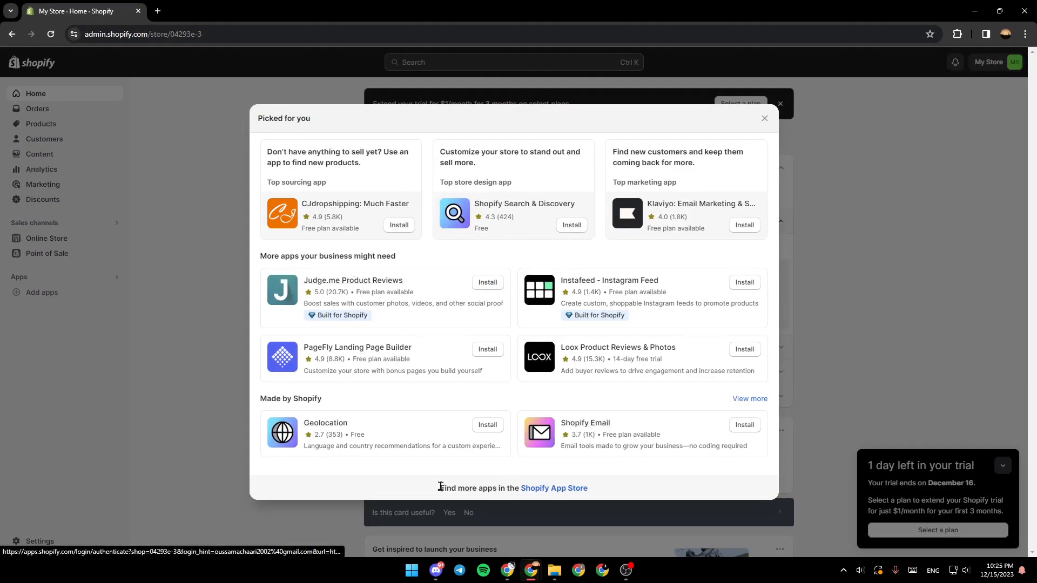
pyautogui.moveTo(456, 489)
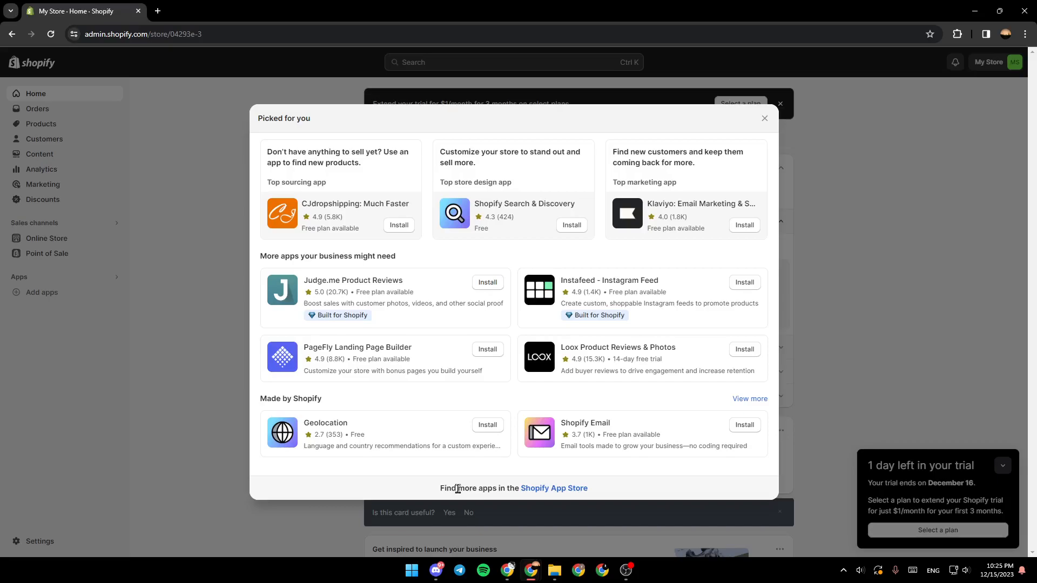
pyautogui.moveTo(553, 488)
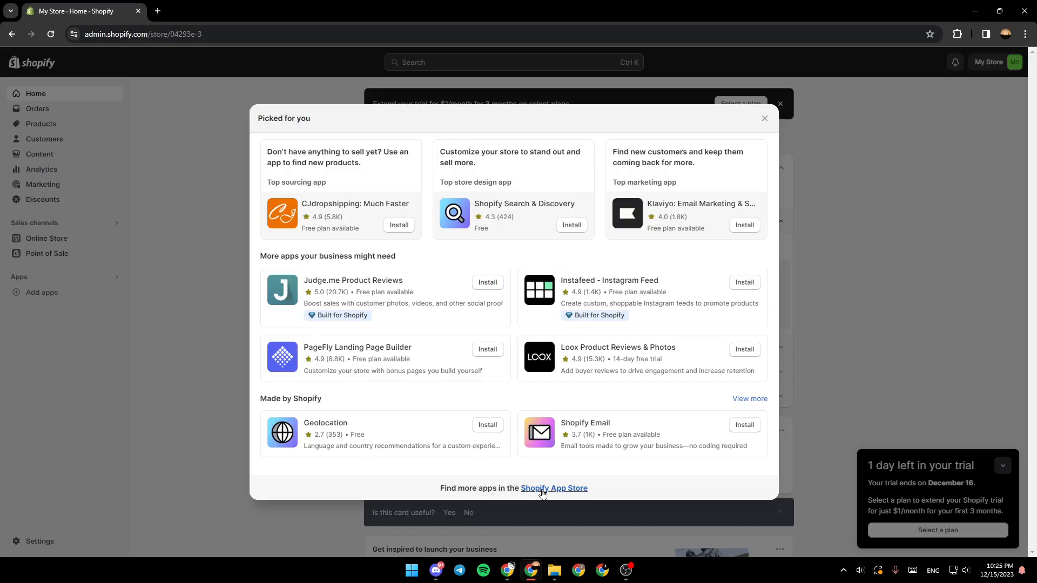
pyautogui.moveTo(557, 490)
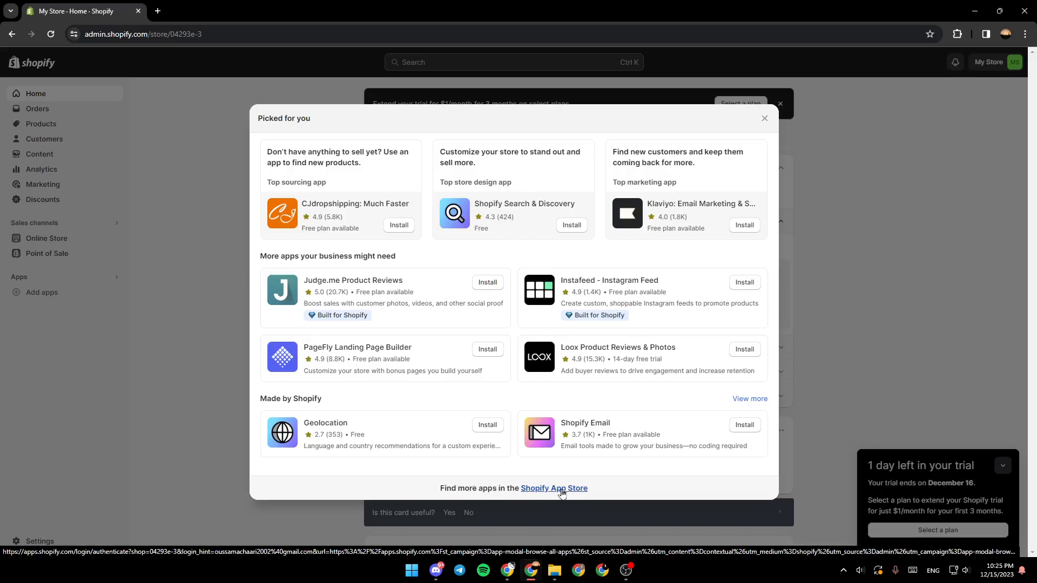
# - Go to the full Shopify App Store and search for "tiktok"
pyautogui.click(554, 489)
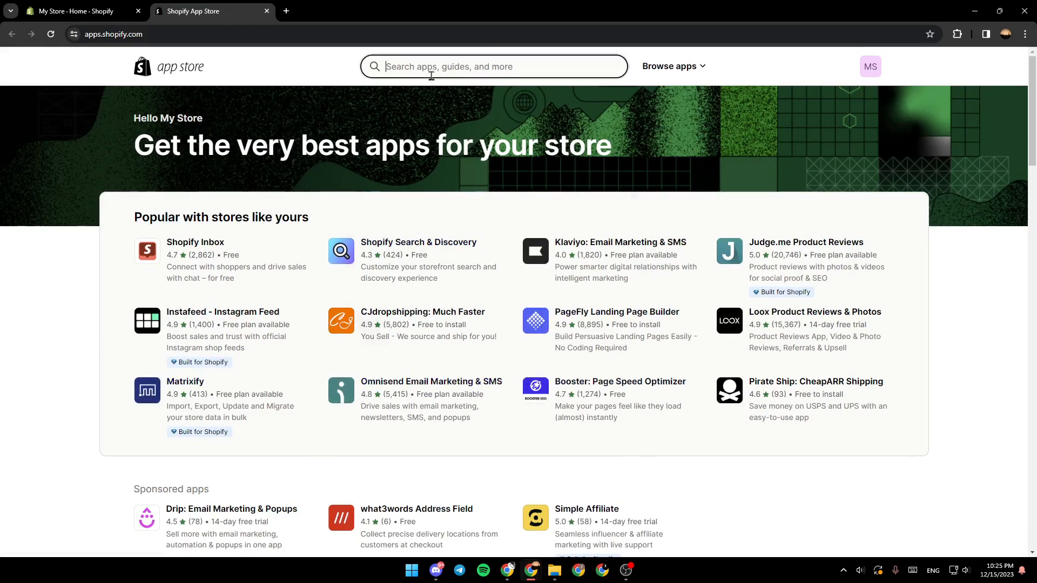
pyautogui.click(493, 66)
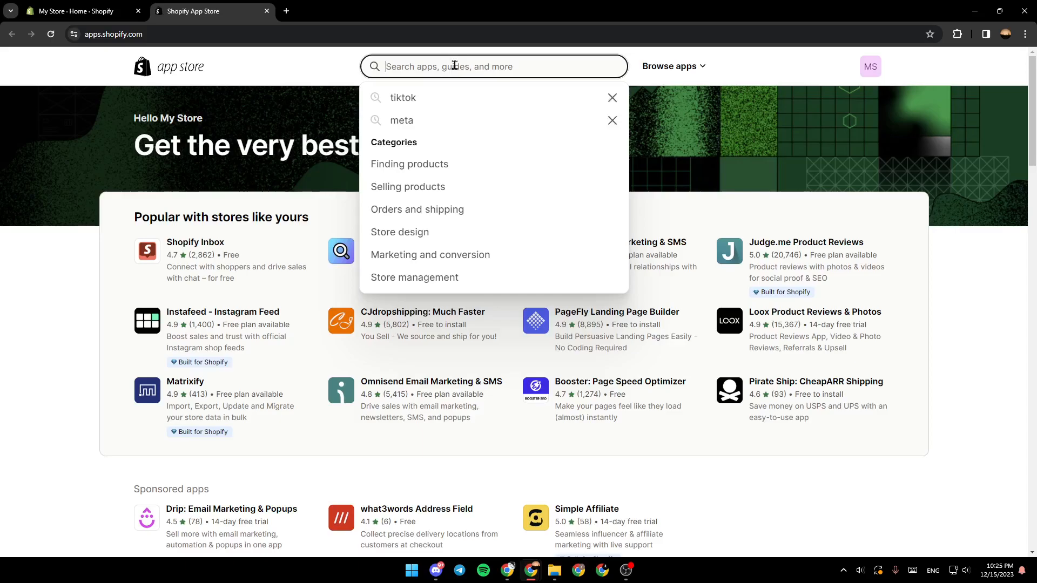
pyautogui.write('tik')
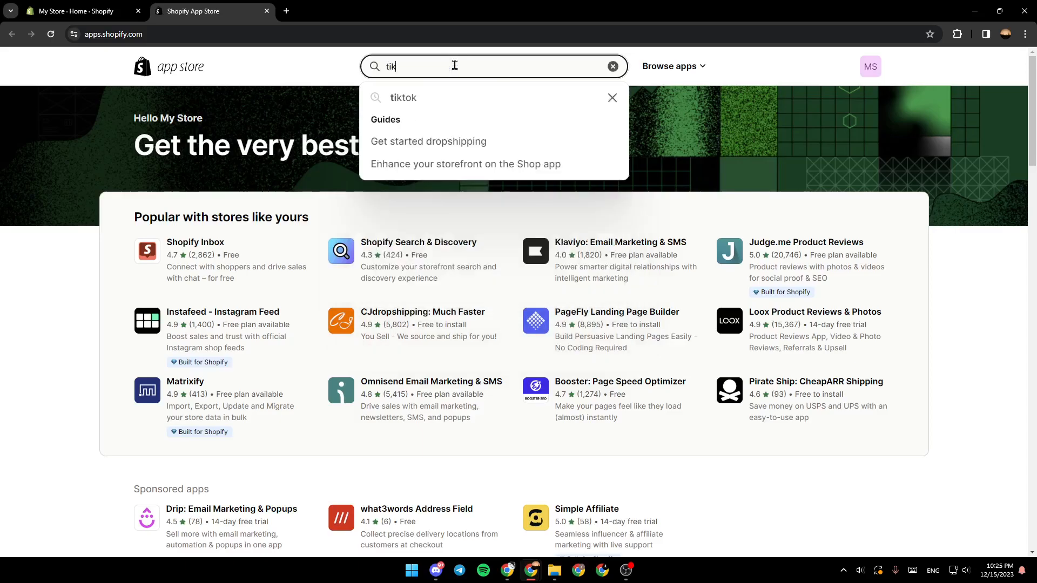
pyautogui.write('tok')
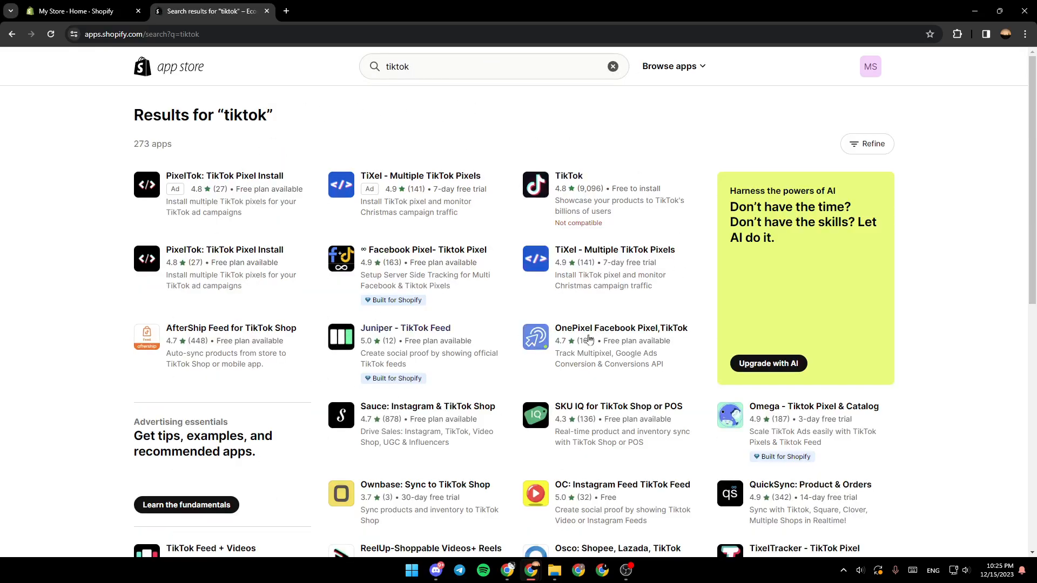
pyautogui.moveTo(224, 221)
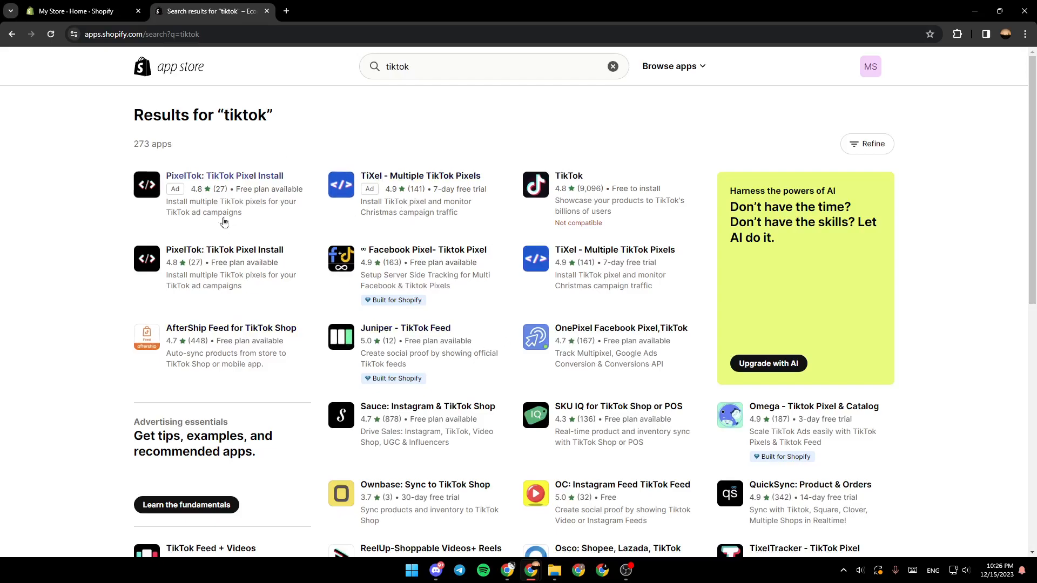
pyautogui.moveTo(539, 176)
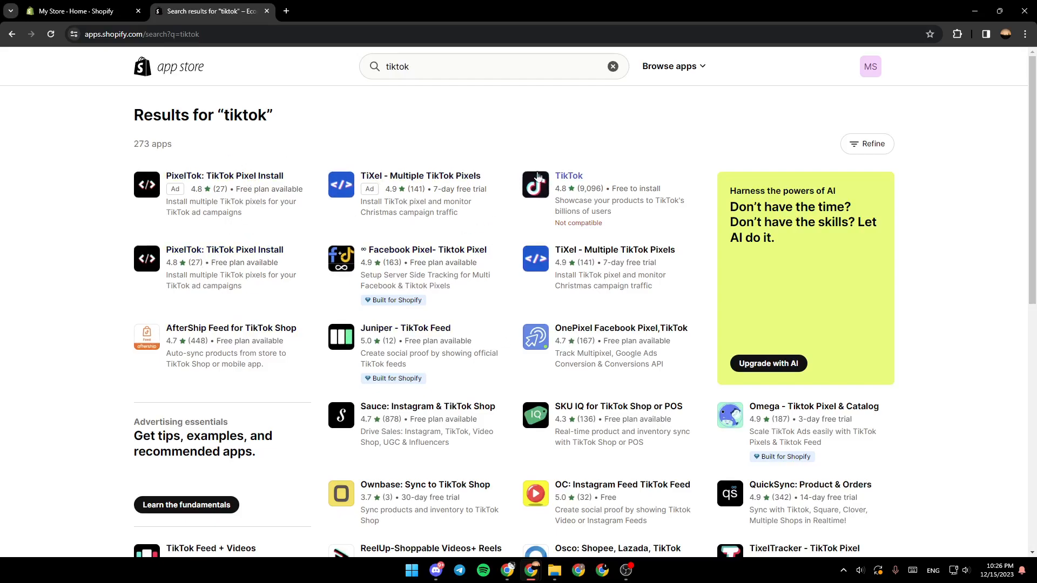
pyautogui.moveTo(560, 192)
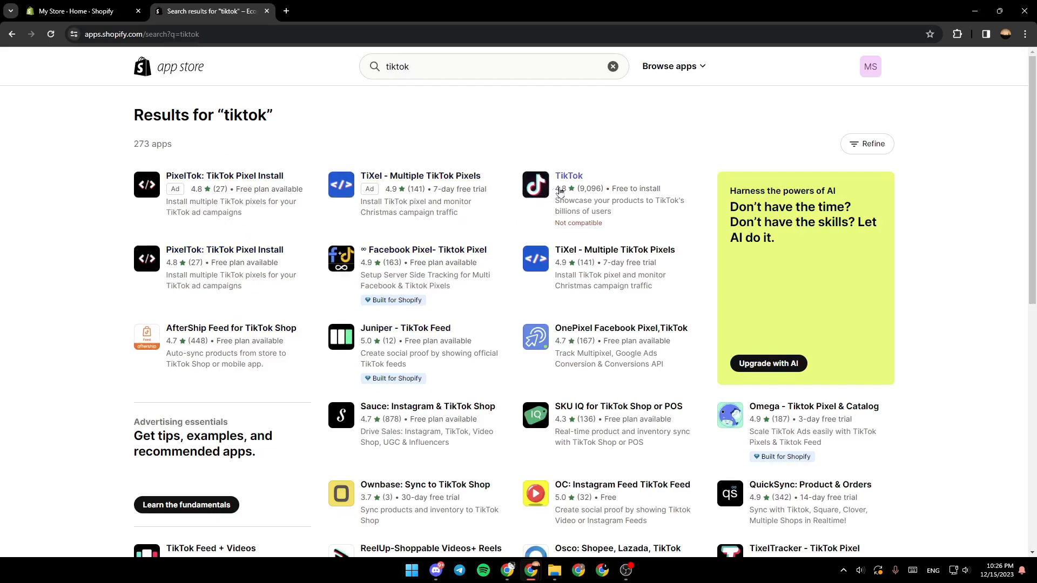
# - Open the official TikTok app listing and review its Not compatible notice
pyautogui.click(567, 177)
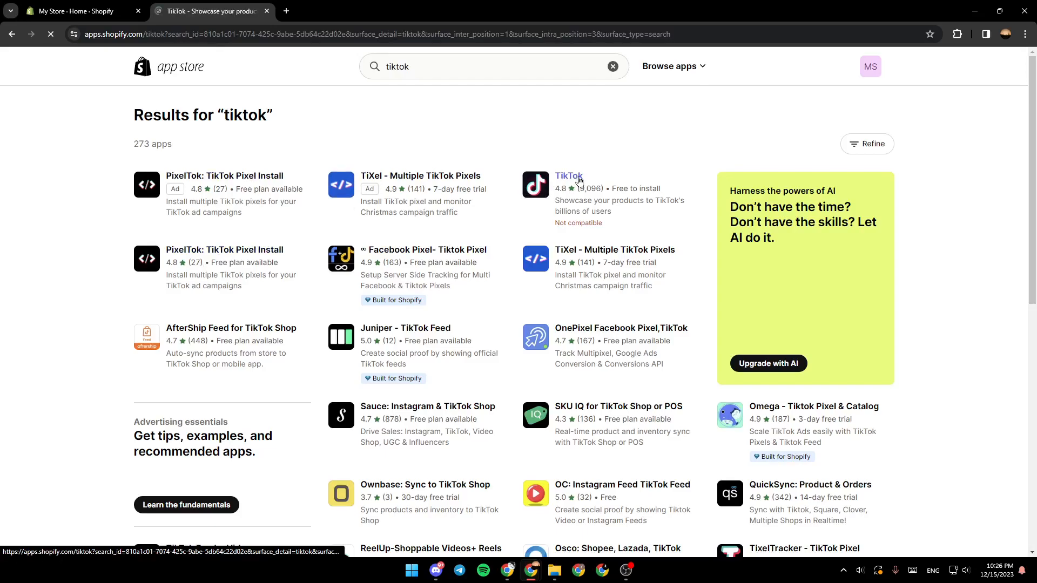
pyautogui.click(567, 176)
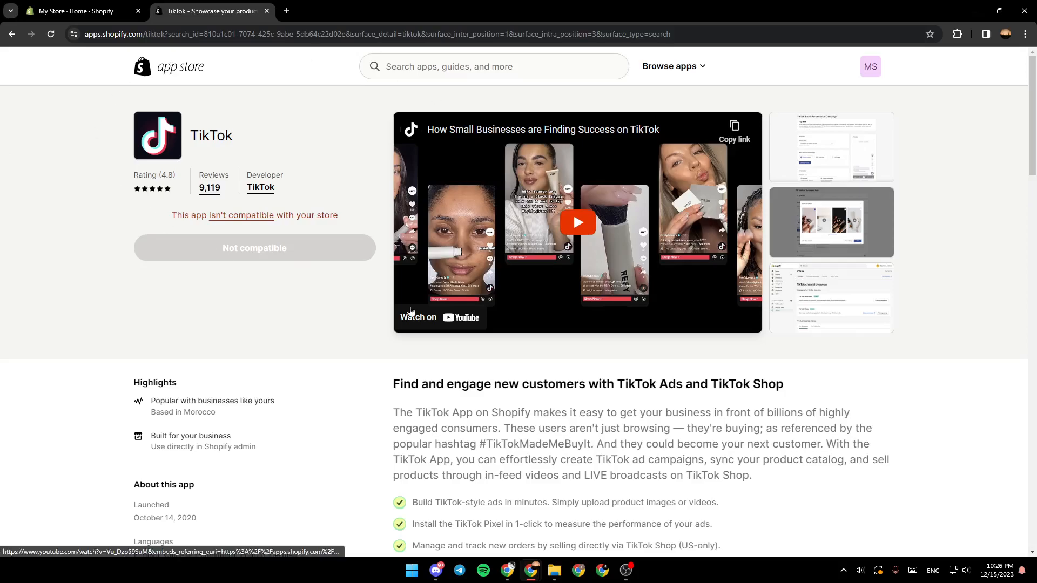
pyautogui.moveTo(169, 190)
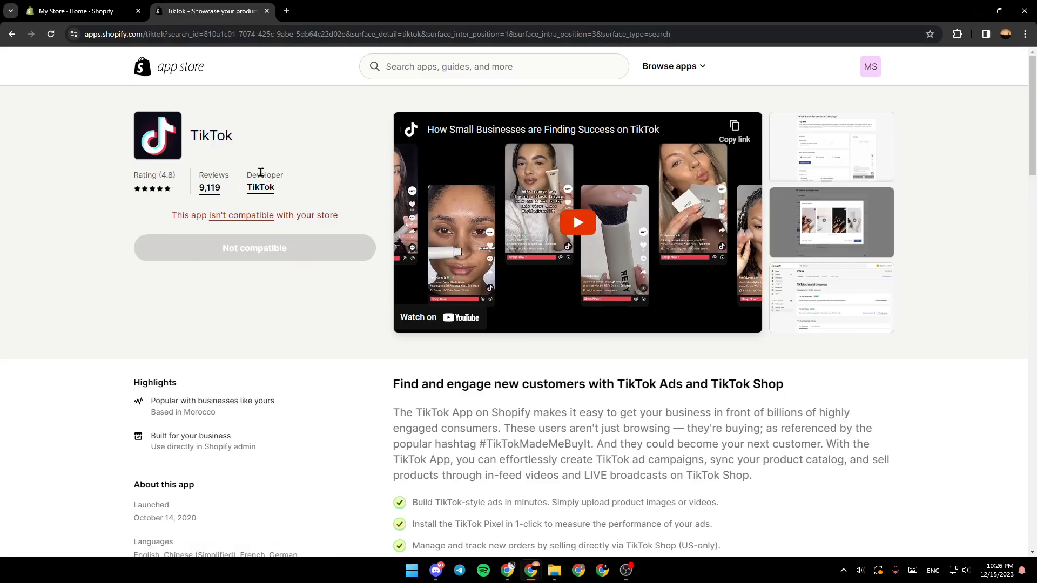
pyautogui.moveTo(209, 187)
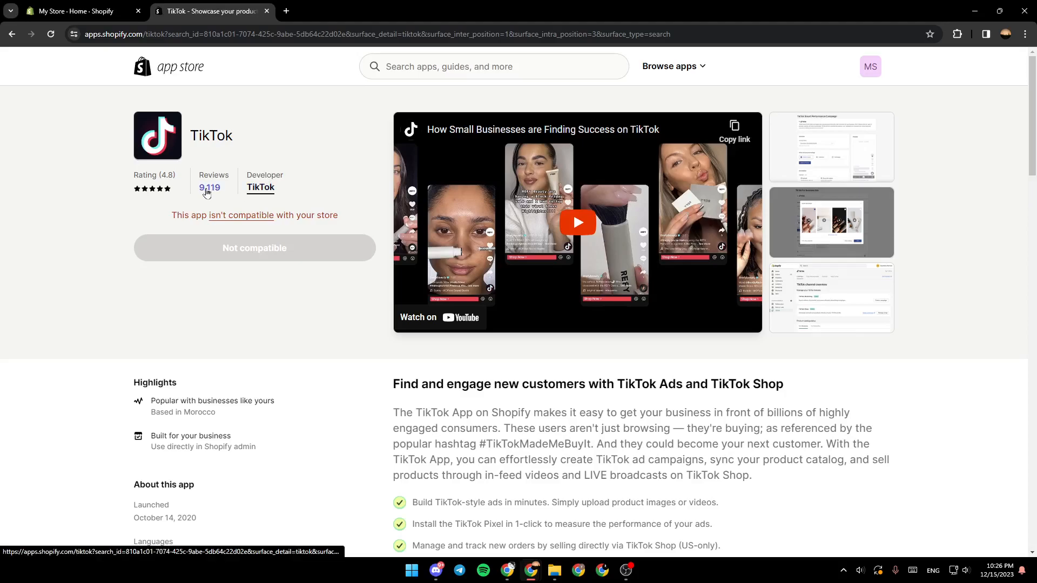
pyautogui.doubleClick(155, 175)
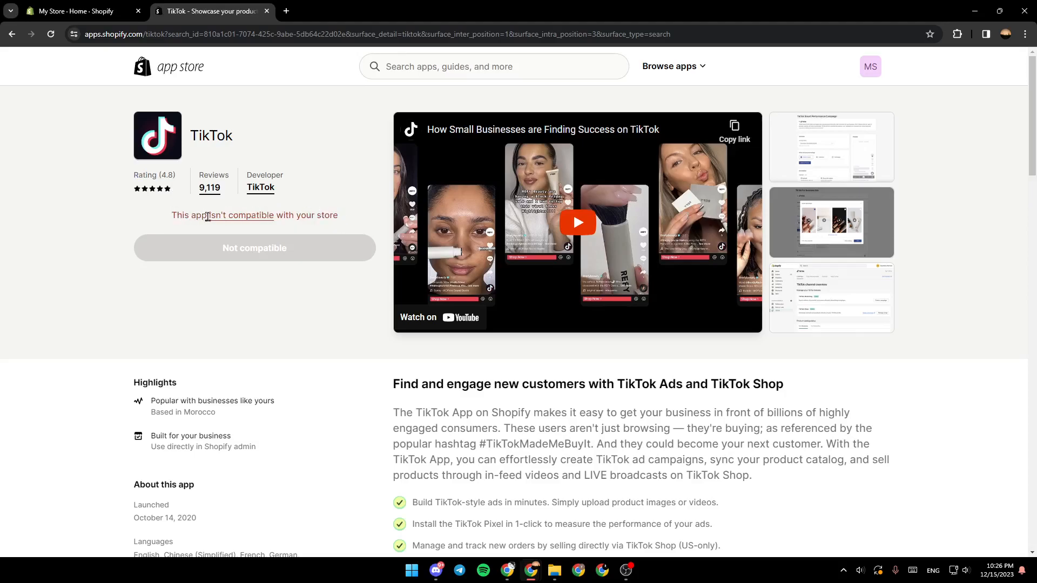
pyautogui.moveTo(350, 232)
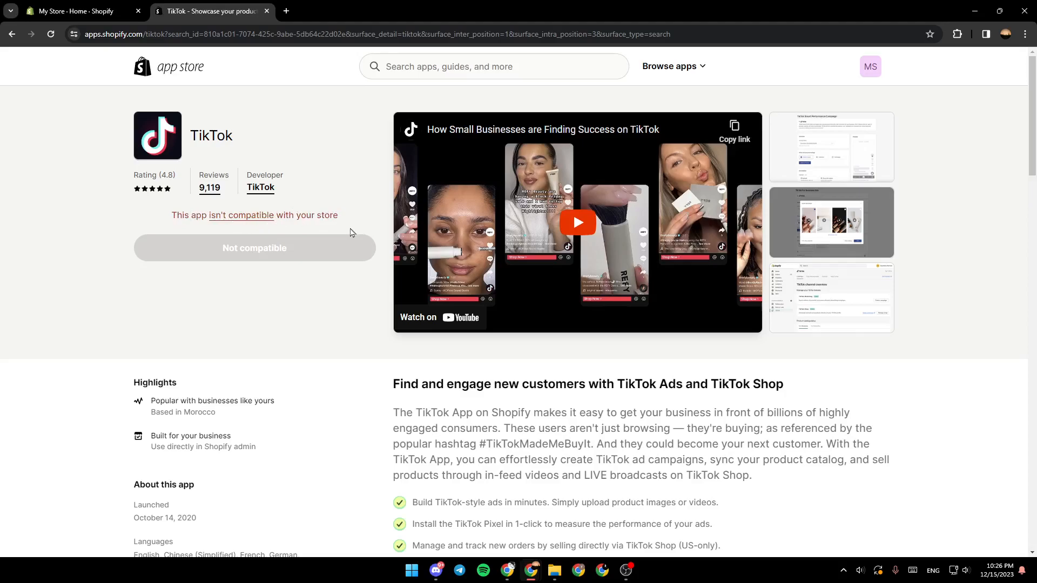
pyautogui.moveTo(203, 244)
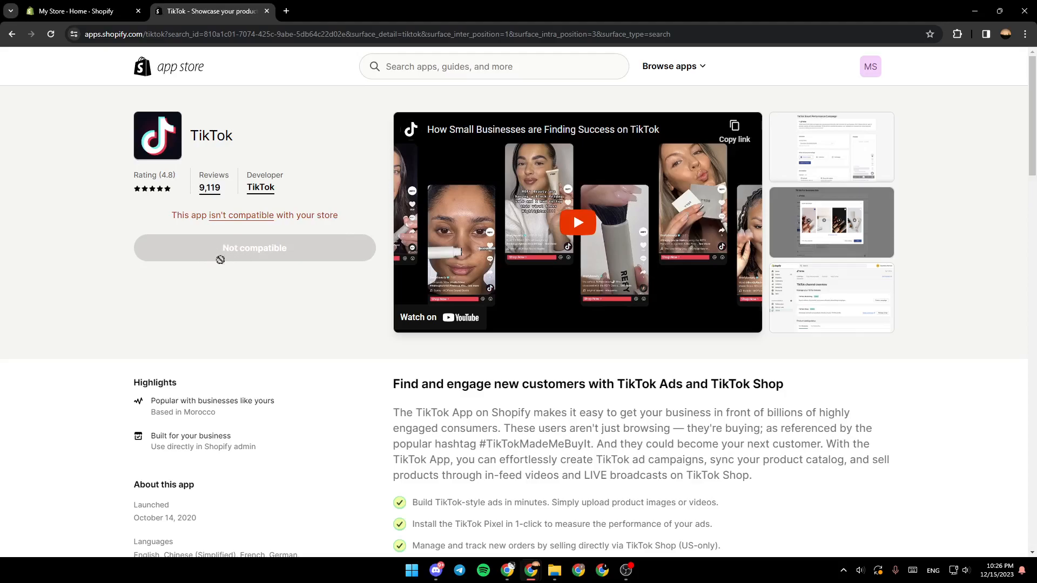
pyautogui.moveTo(325, 361)
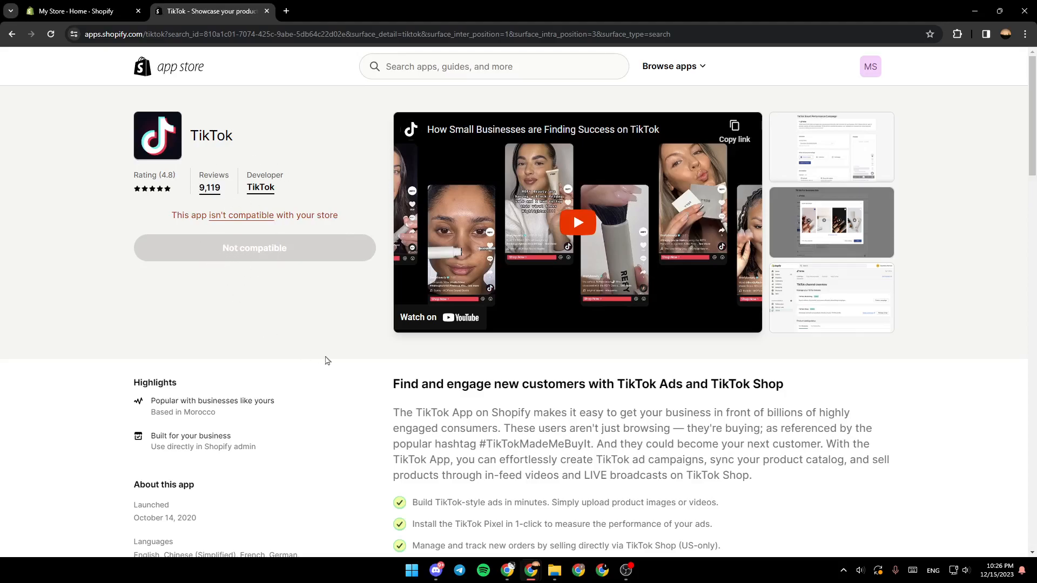
pyautogui.moveTo(233, 227)
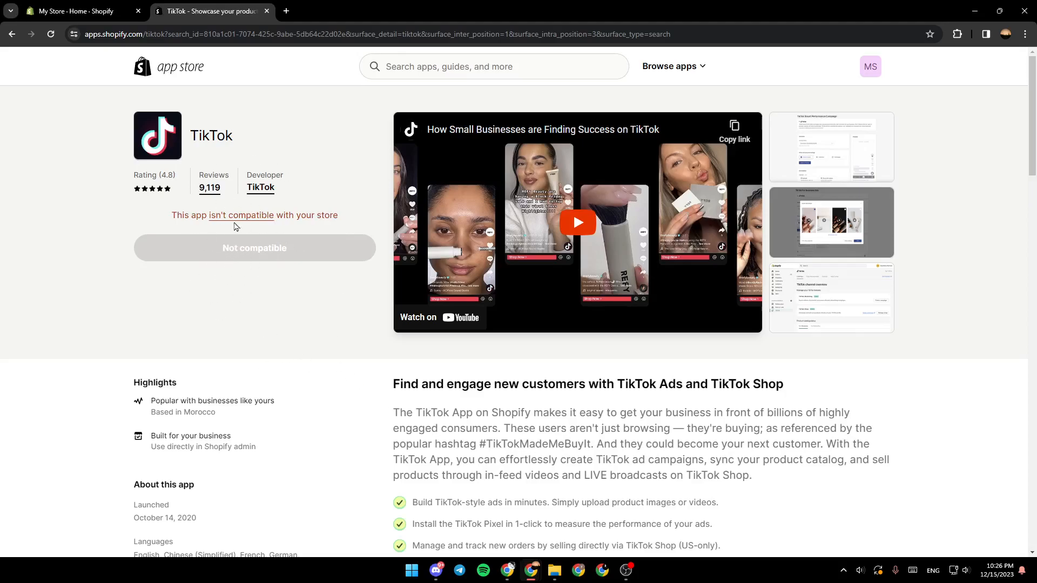
pyautogui.moveTo(154, 204)
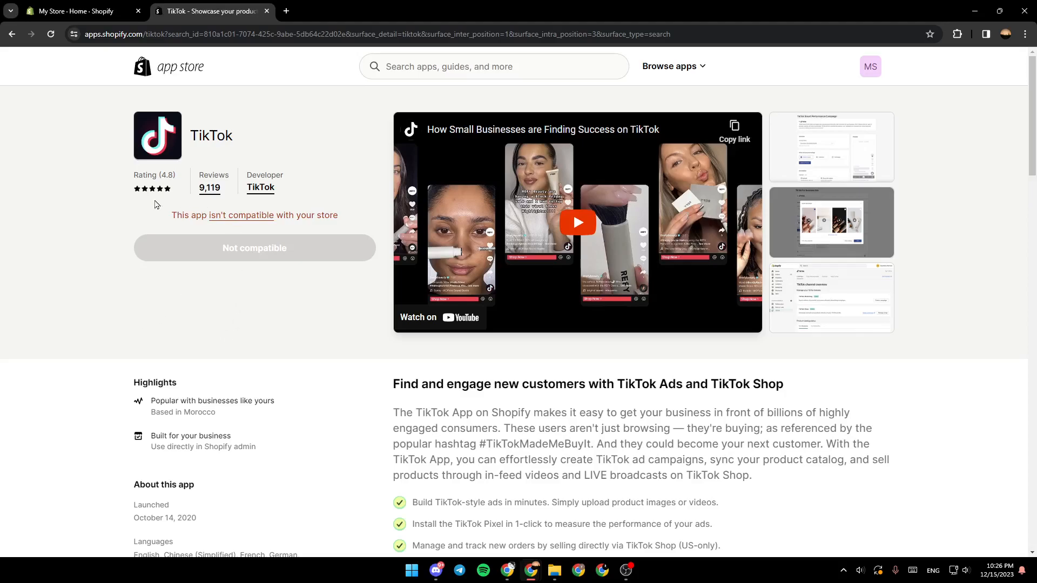
pyautogui.moveTo(223, 369)
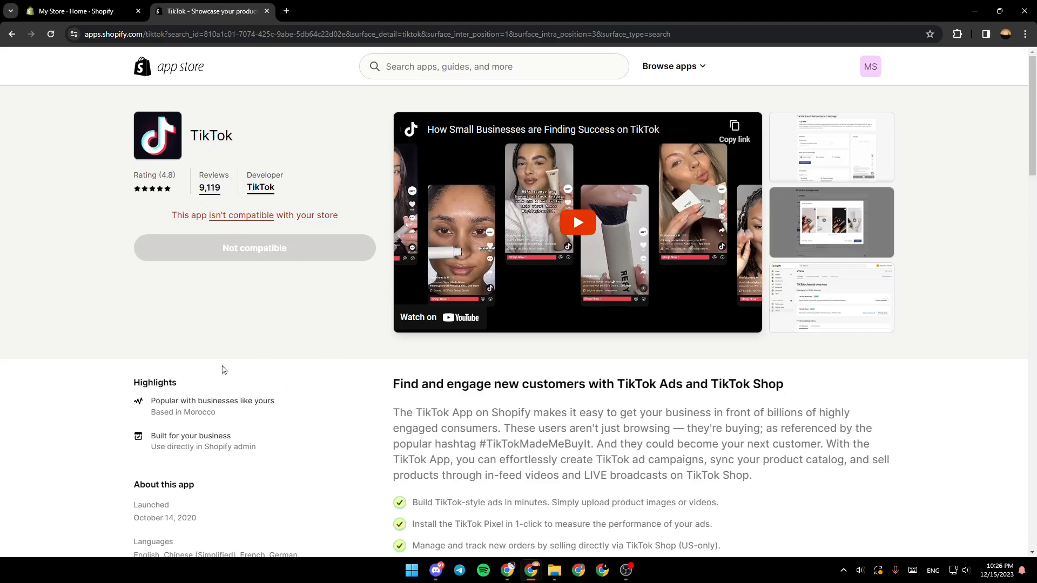
pyautogui.moveTo(97, 326)
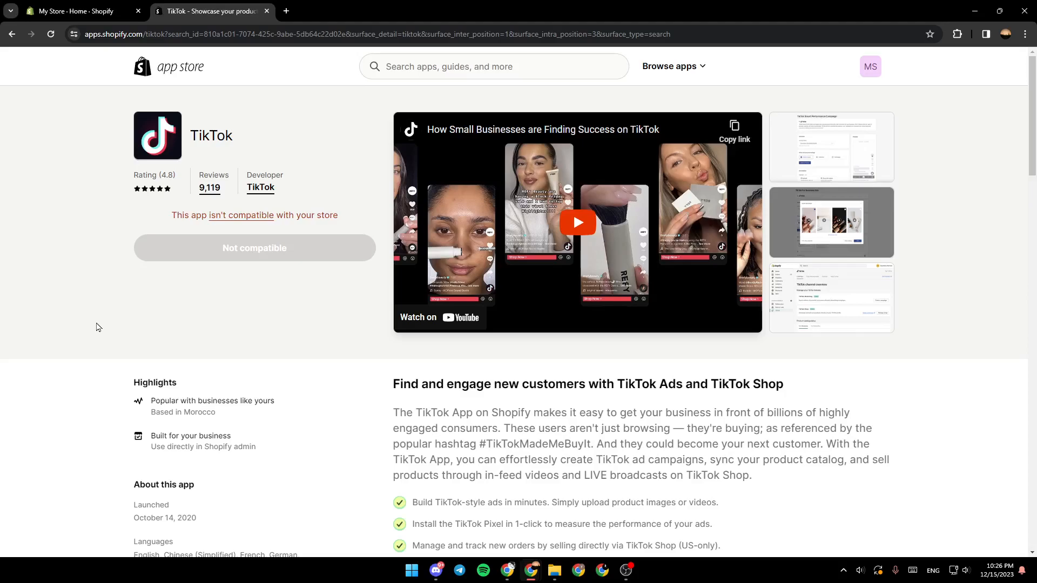